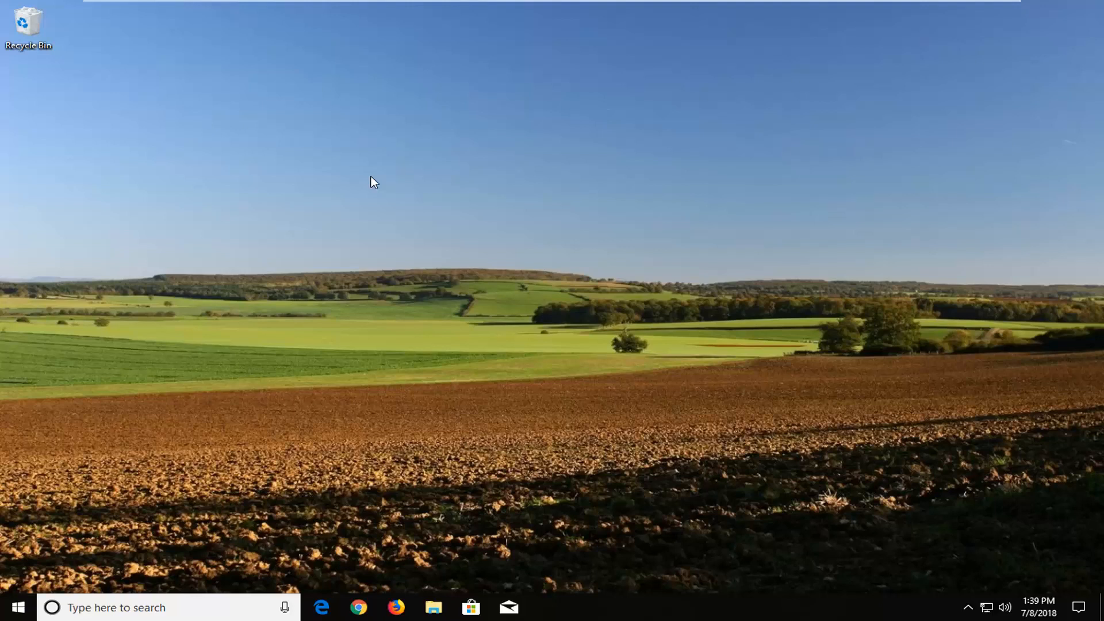
mouse_move(336, 181)
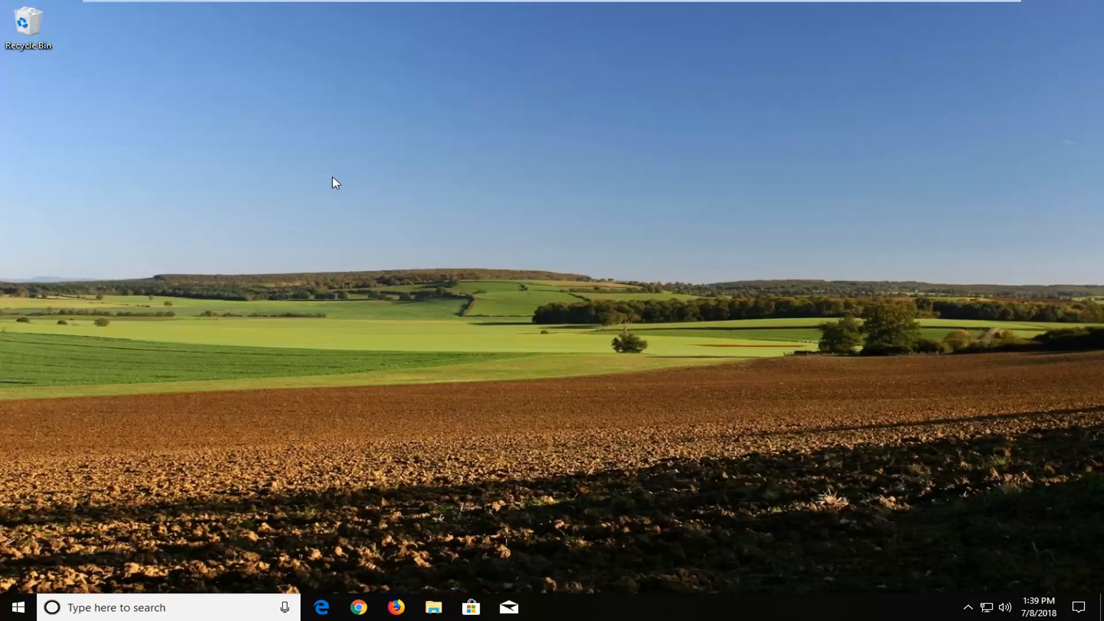
mouse_move(411, 597)
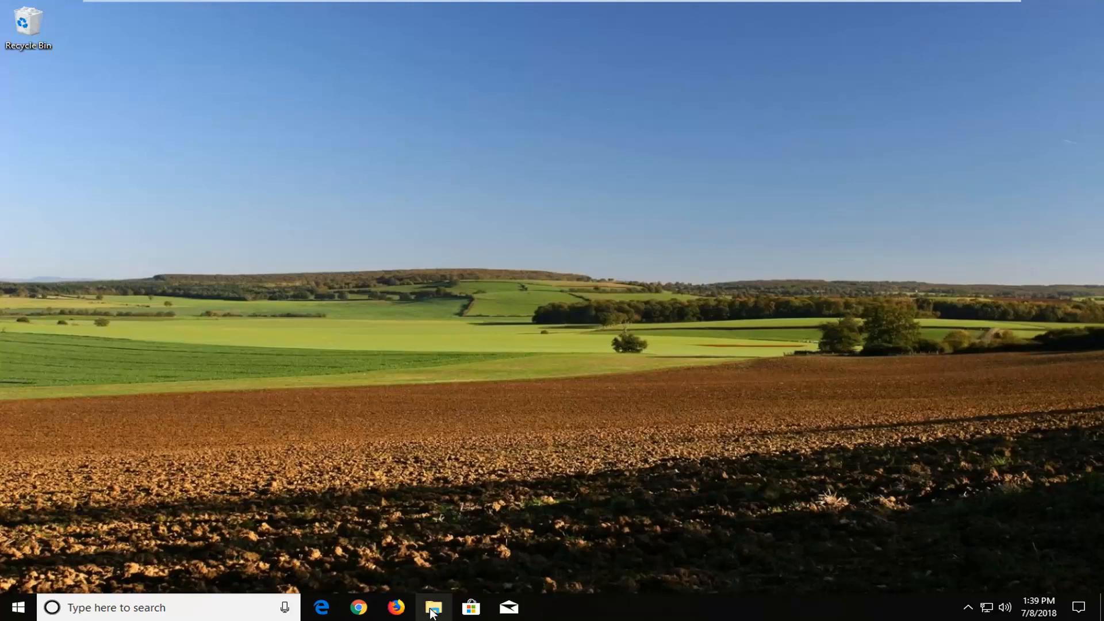
Step: Open File Explorer, enter the Users profile folder, and right-click Downloads for its context menu
click(433, 607)
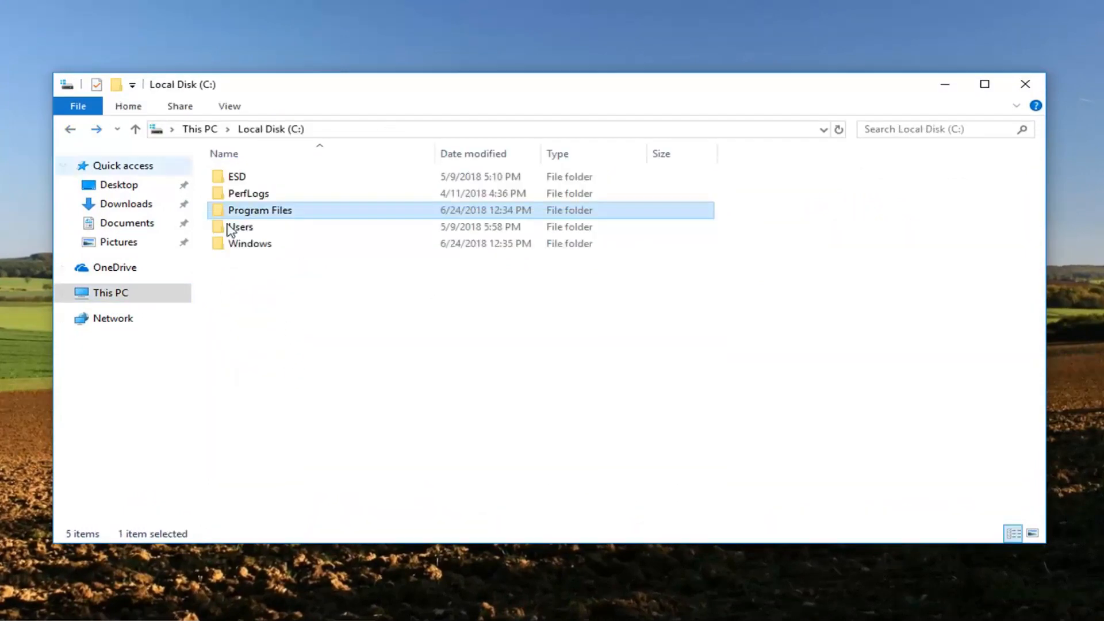
click(240, 226)
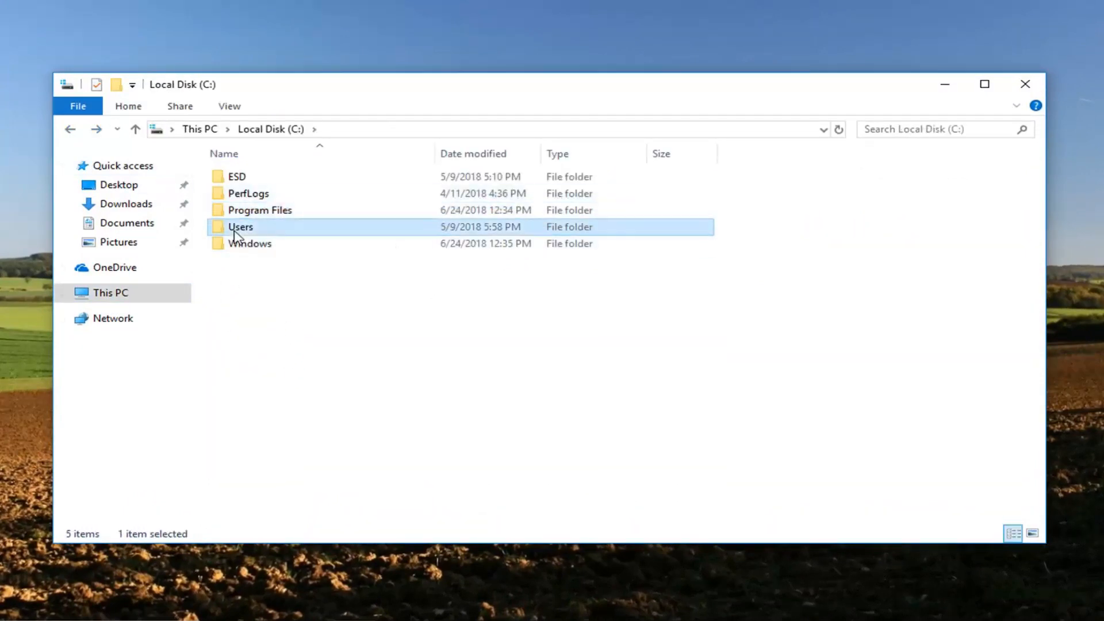
double_click(241, 226)
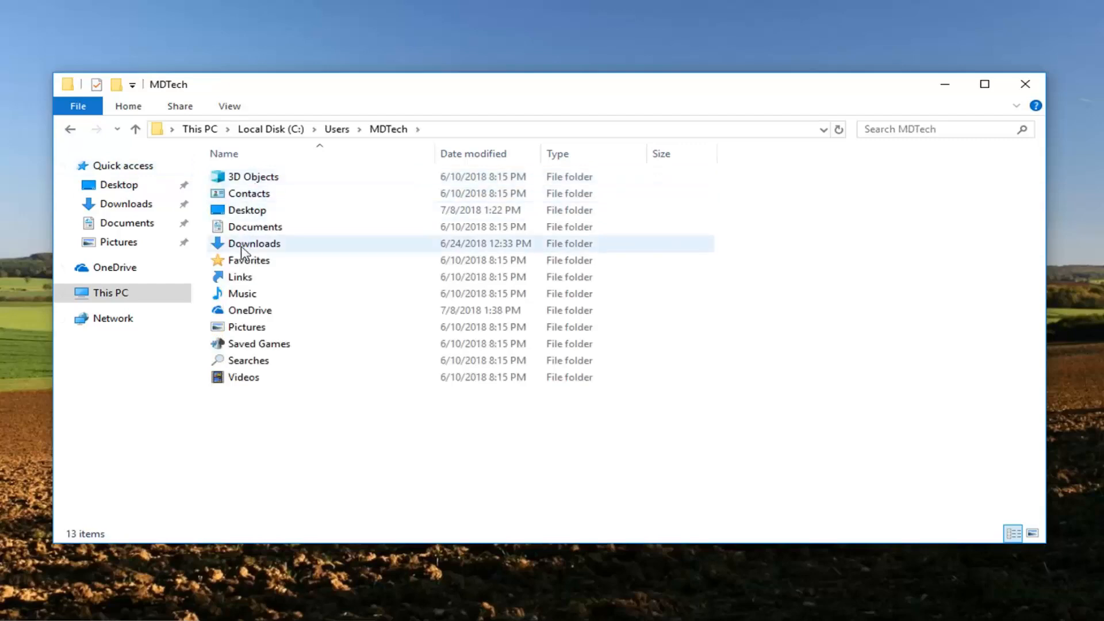
click(253, 243)
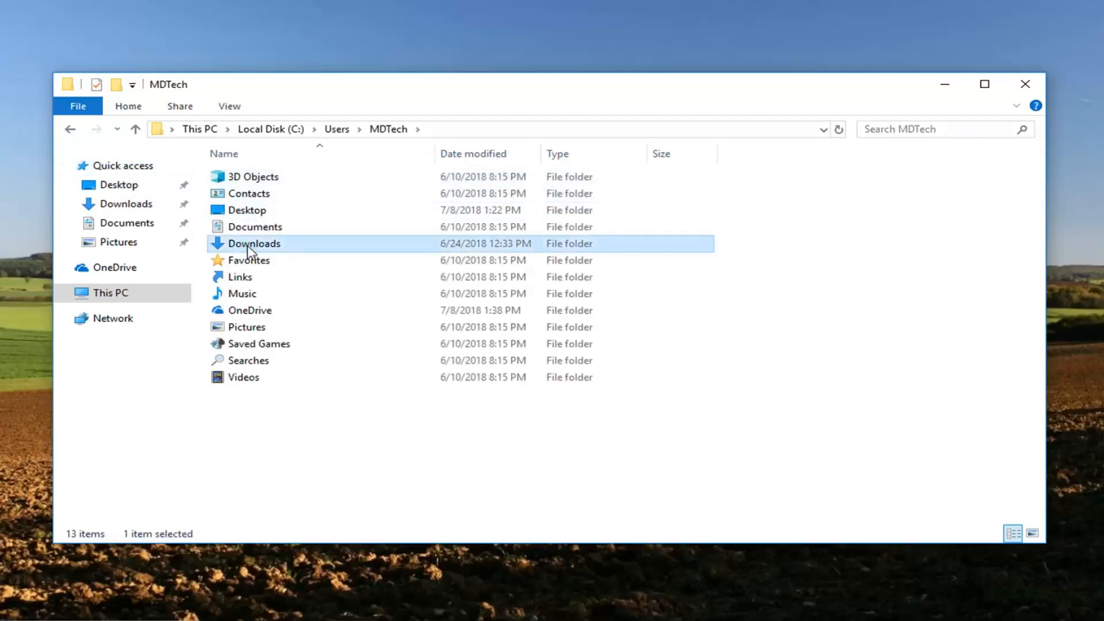
right_click(254, 242)
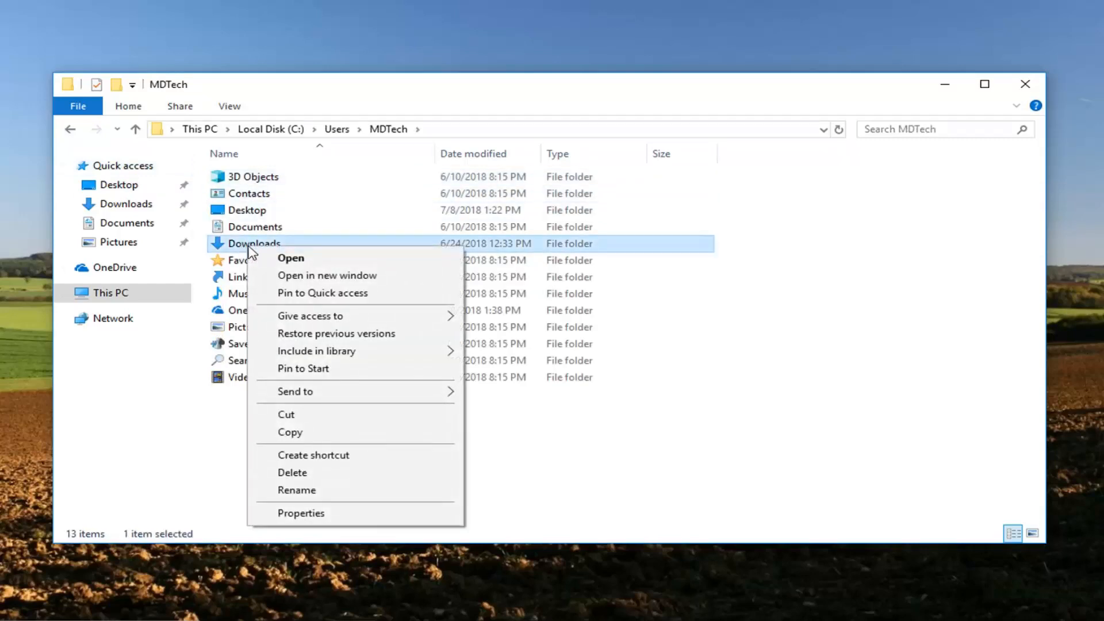
Step: Open Downloads Properties, Security tab, then its Advanced security settings
click(301, 512)
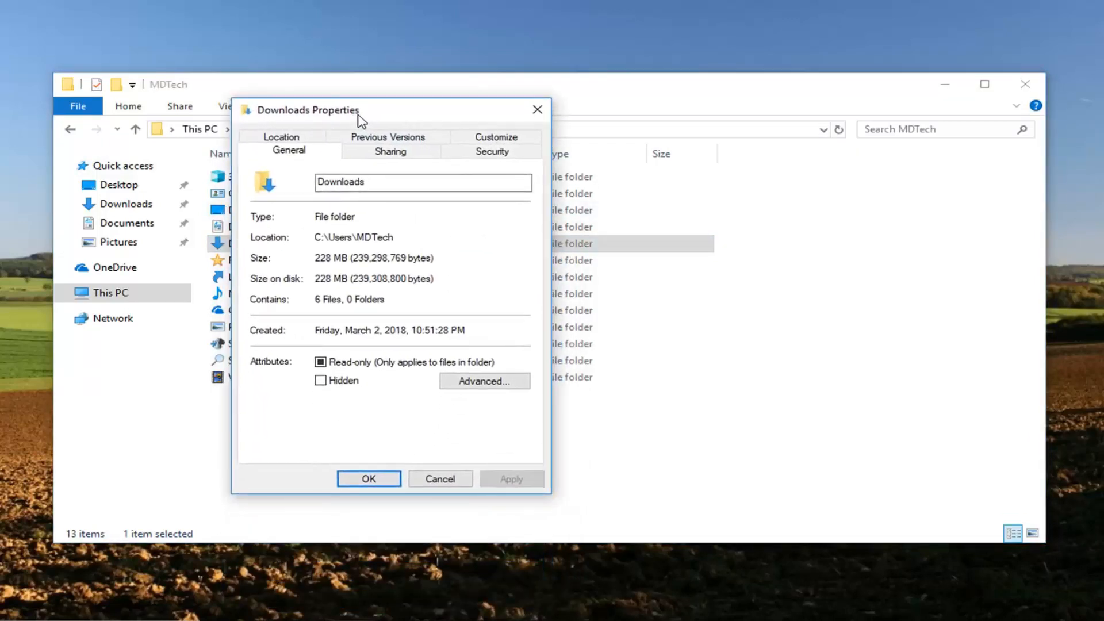
click(492, 150)
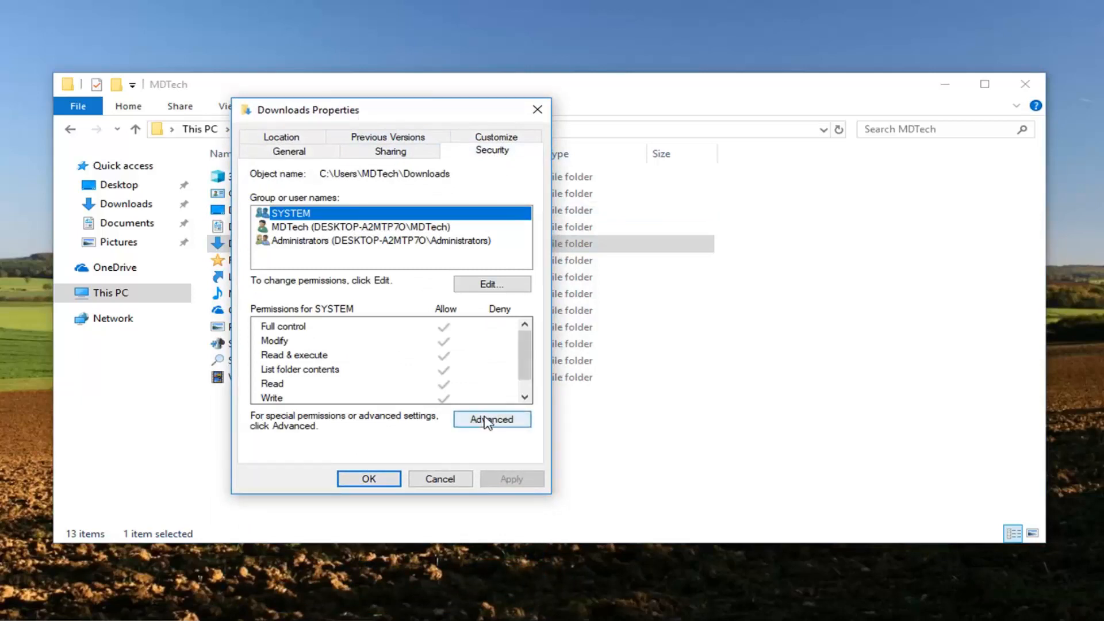
click(492, 419)
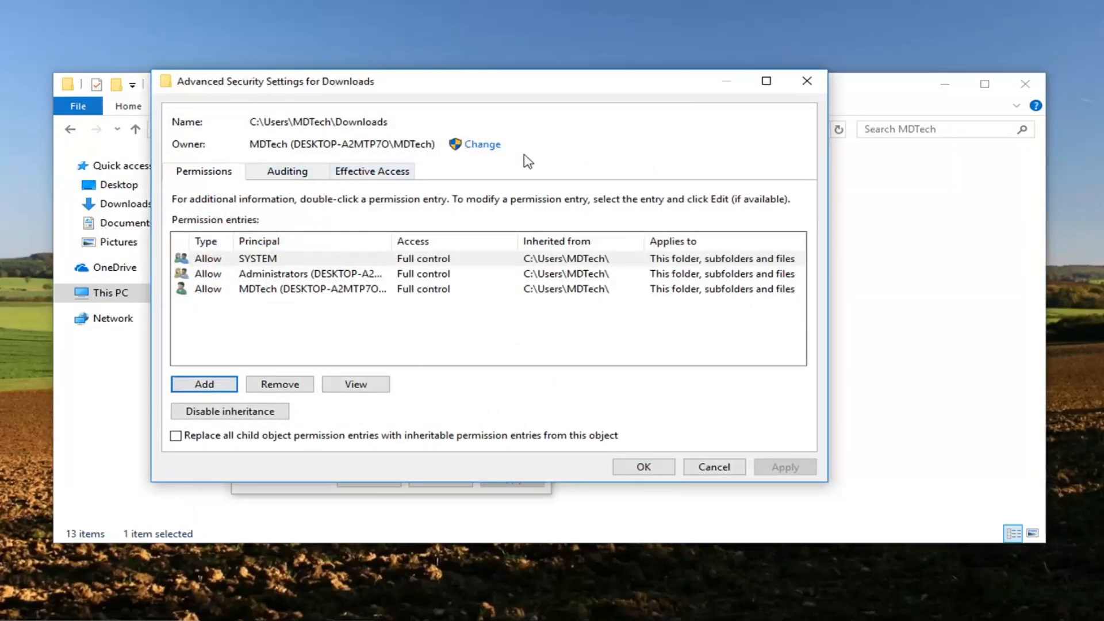
mouse_move(482, 145)
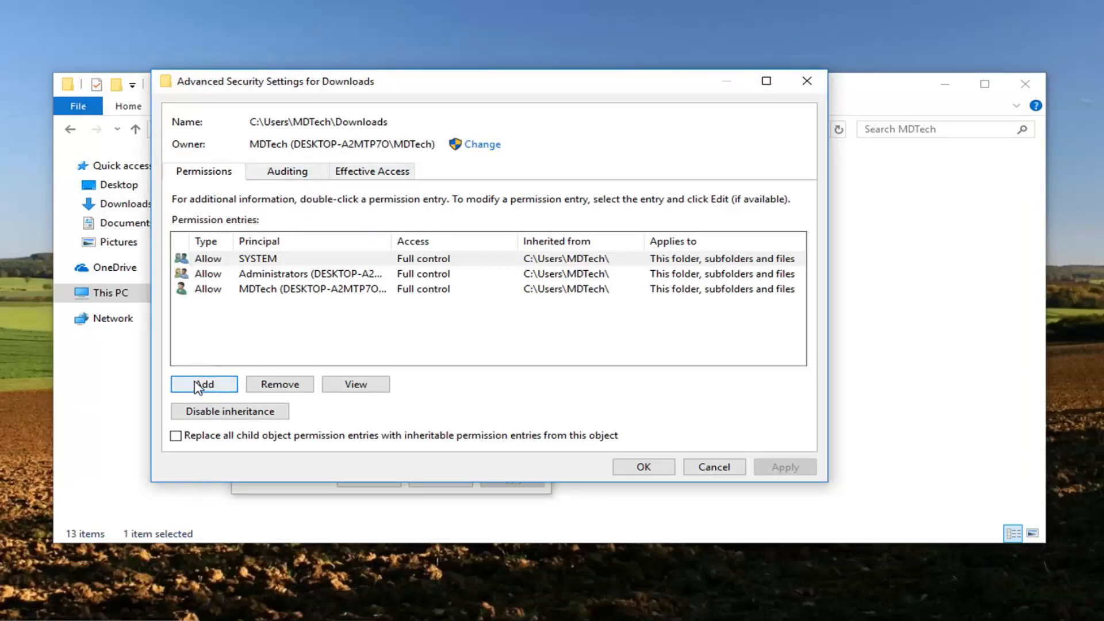
mouse_move(207, 401)
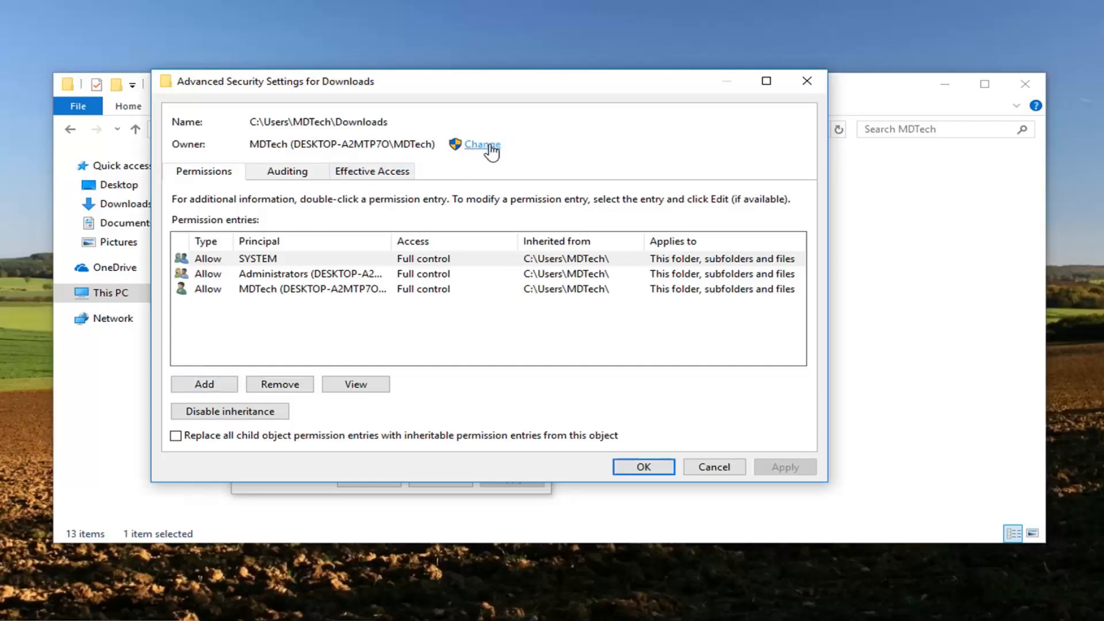
Step: Choose Authenticated Users as the Downloads folder's new owner via Select User or Group
click(480, 144)
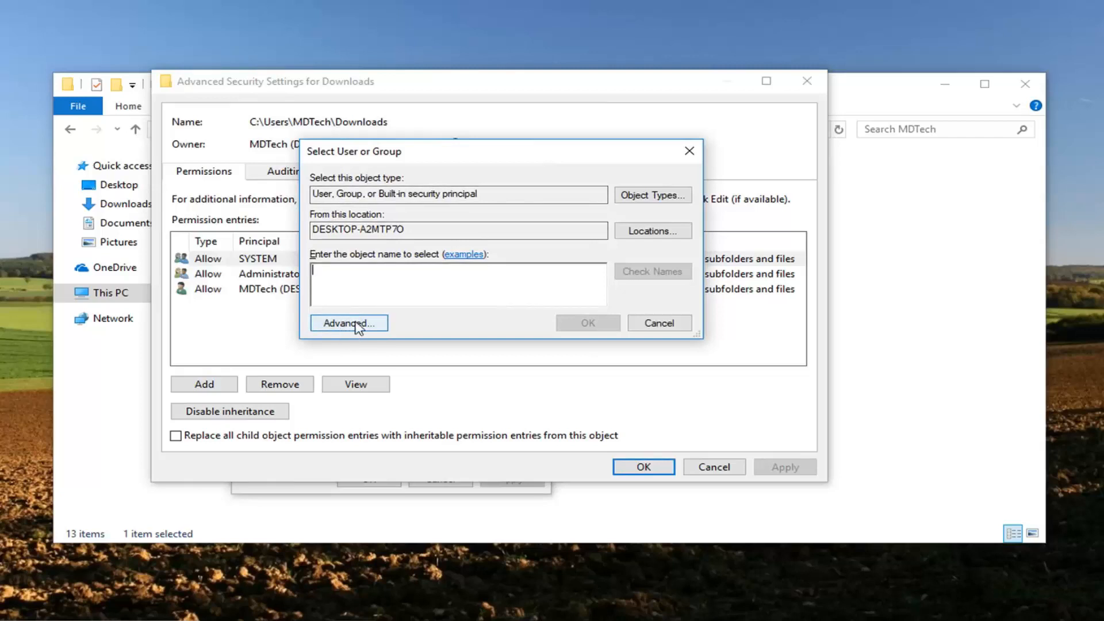
click(348, 323)
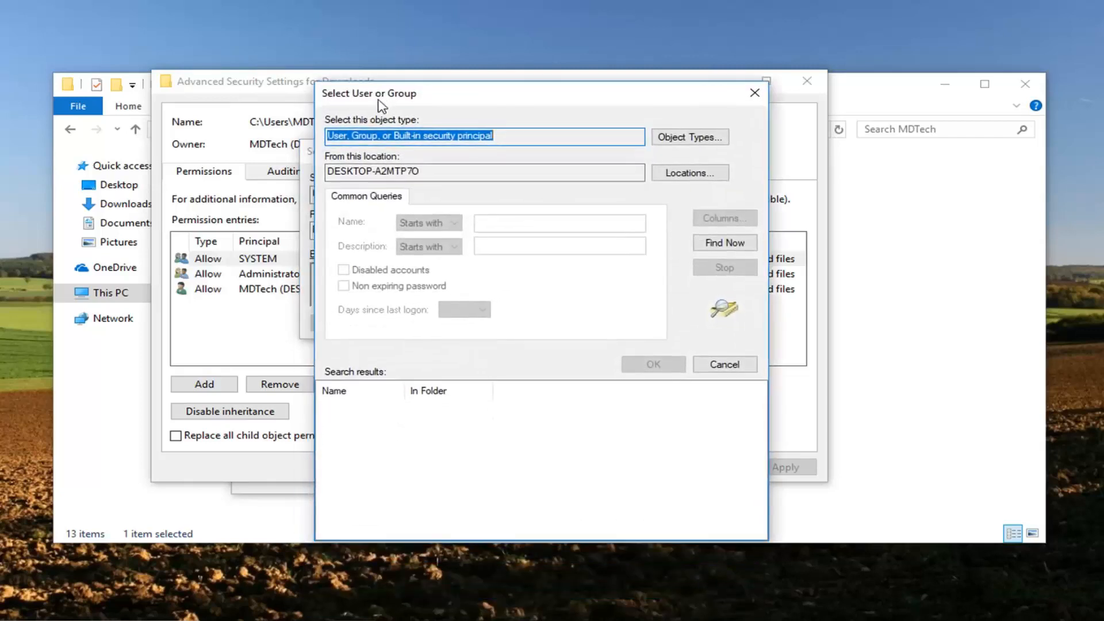
mouse_move(338, 317)
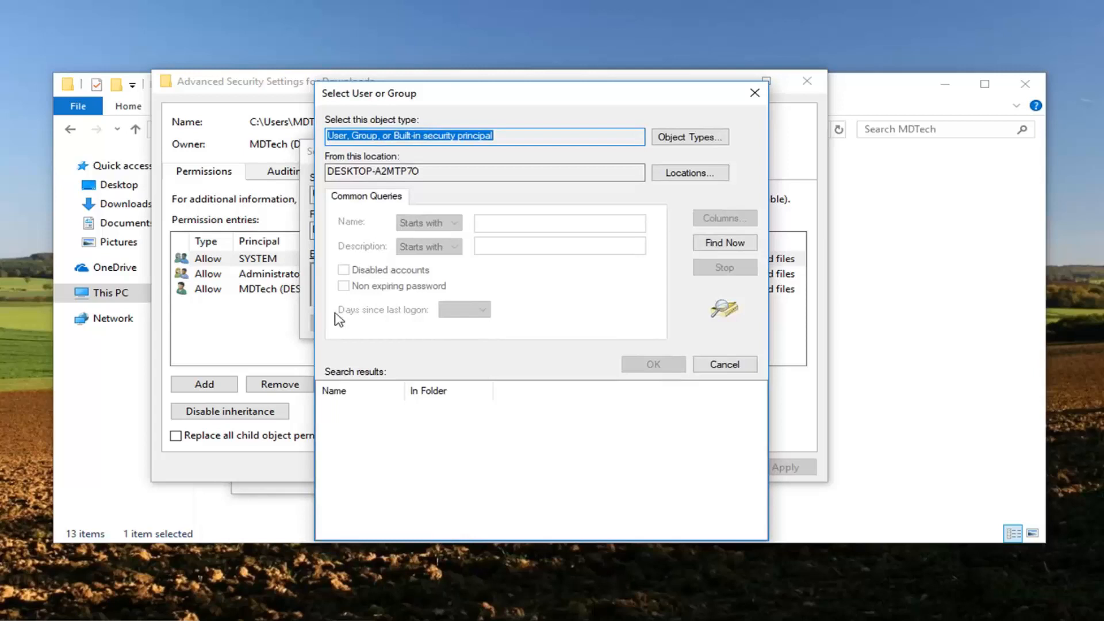
click(724, 242)
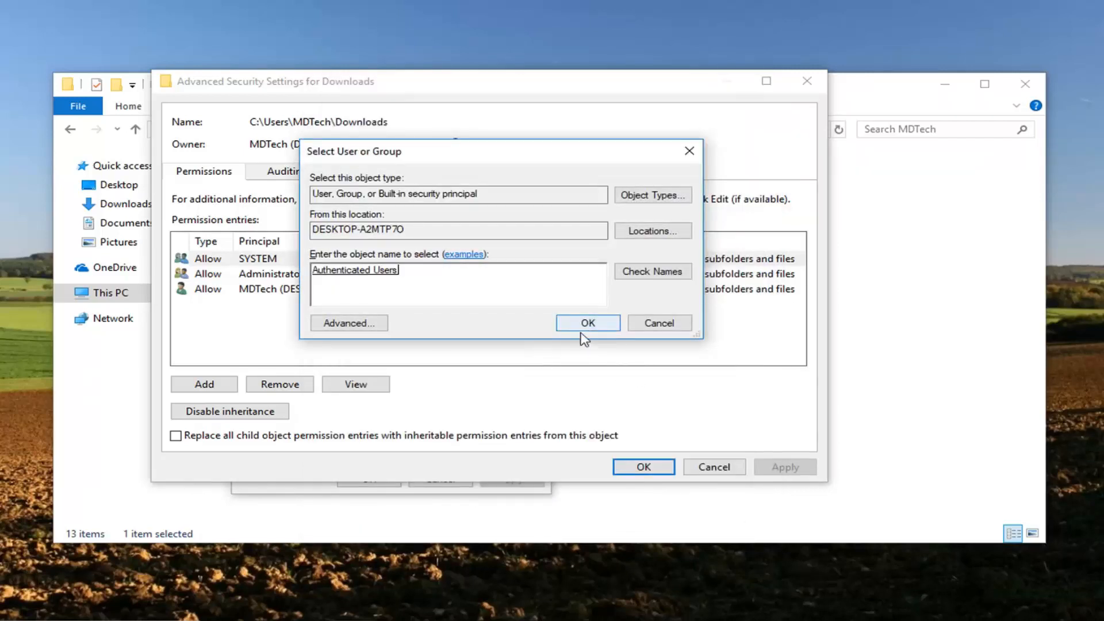
click(586, 322)
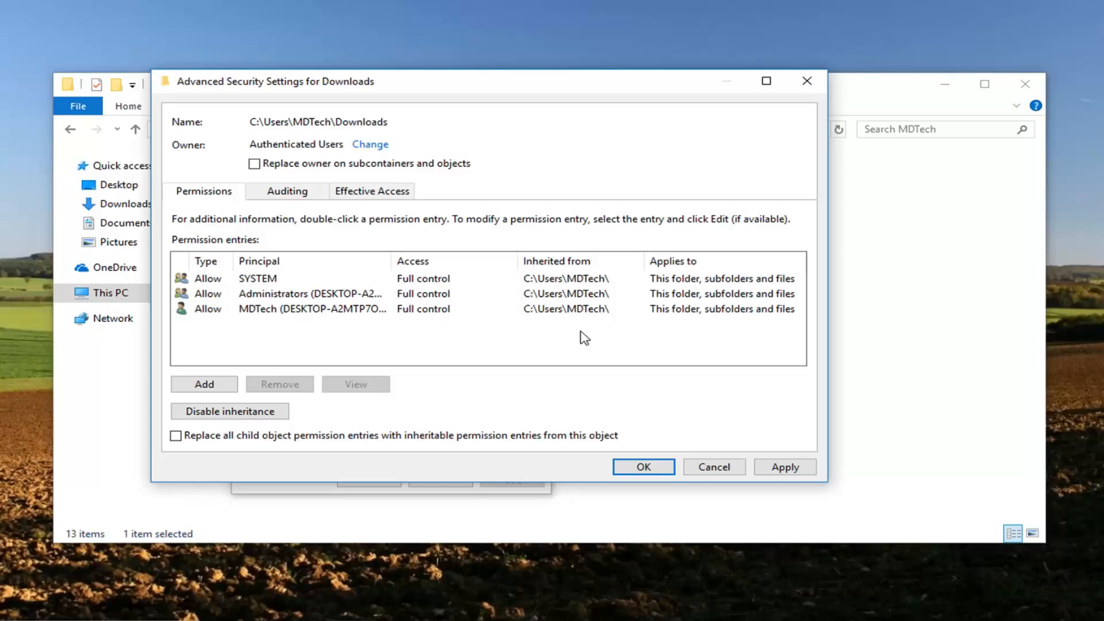
mouse_move(255, 301)
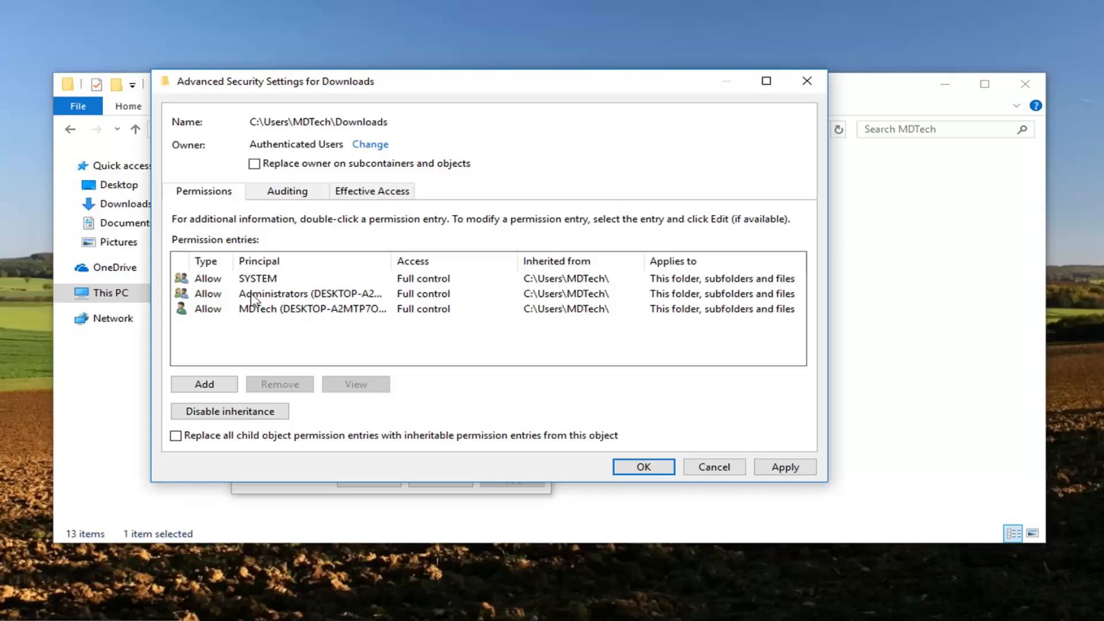
Step: Inspect the Administrators and SYSTEM permission entries, then close them
double_click(257, 278)
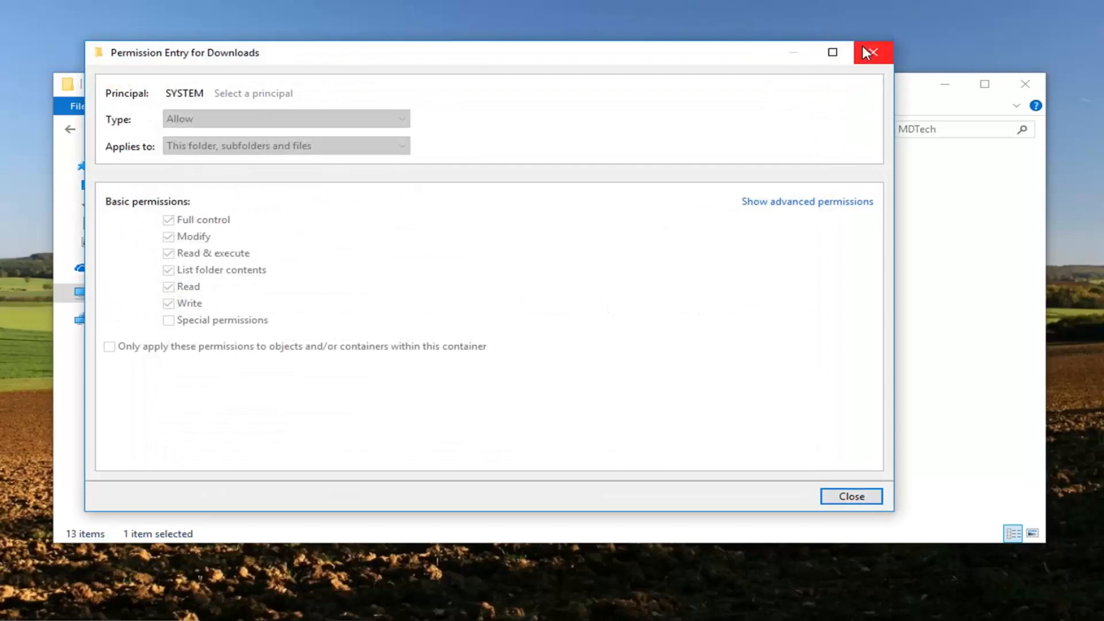
mouse_move(849, 169)
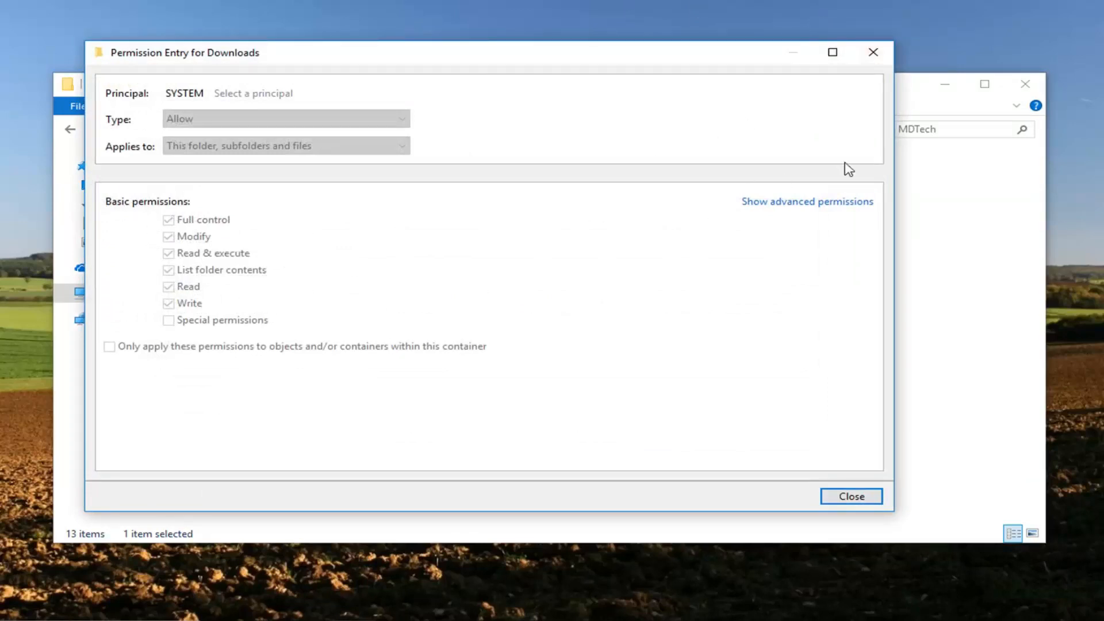
click(851, 497)
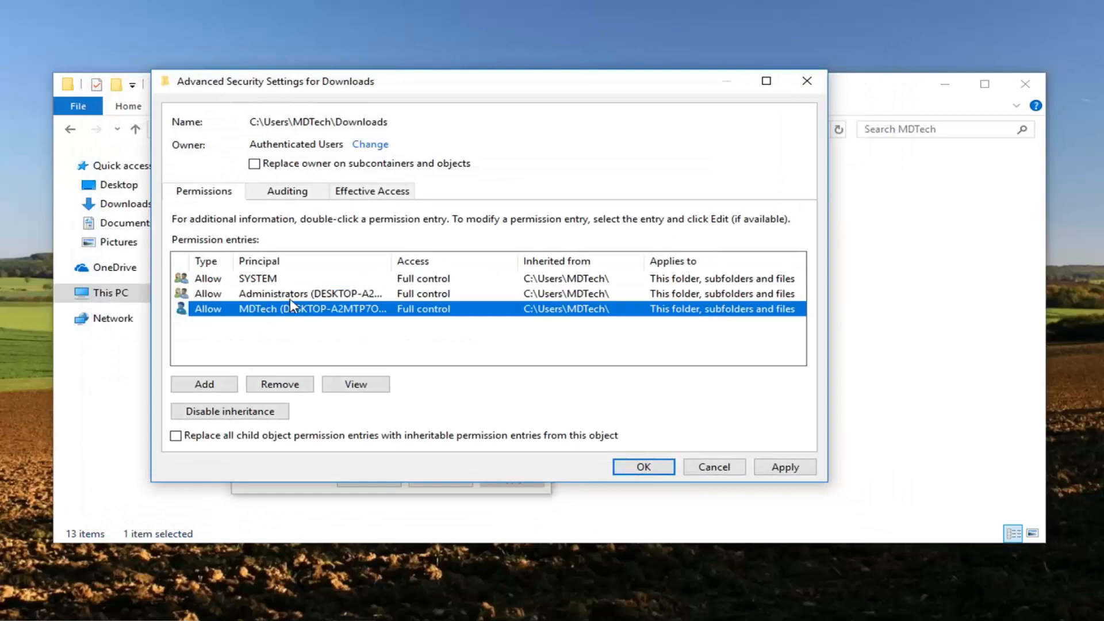
double_click(311, 294)
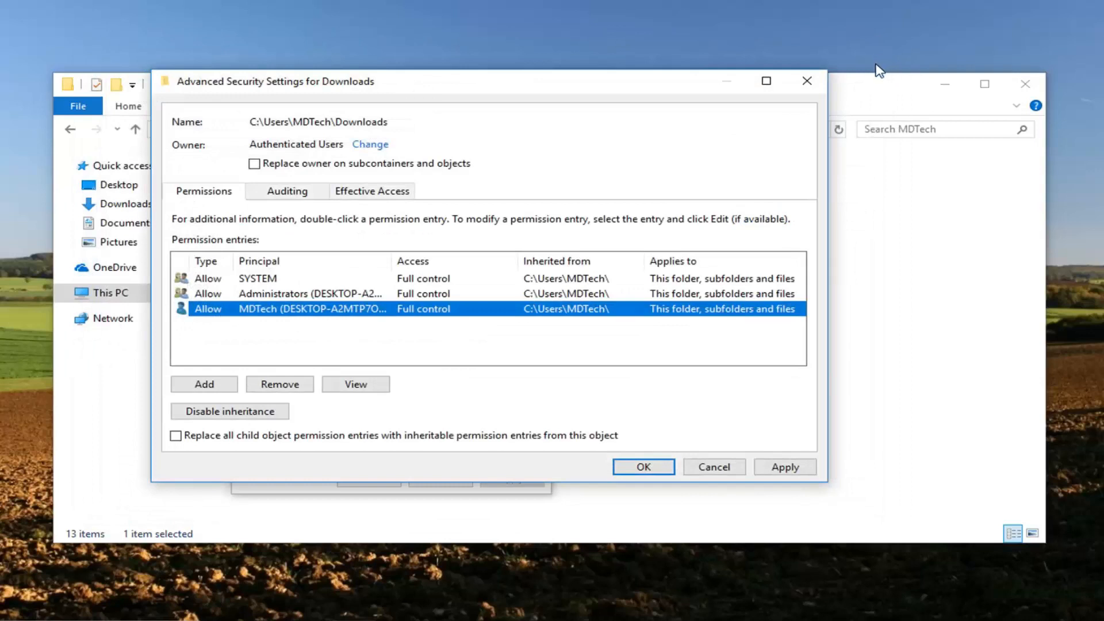
mouse_move(869, 76)
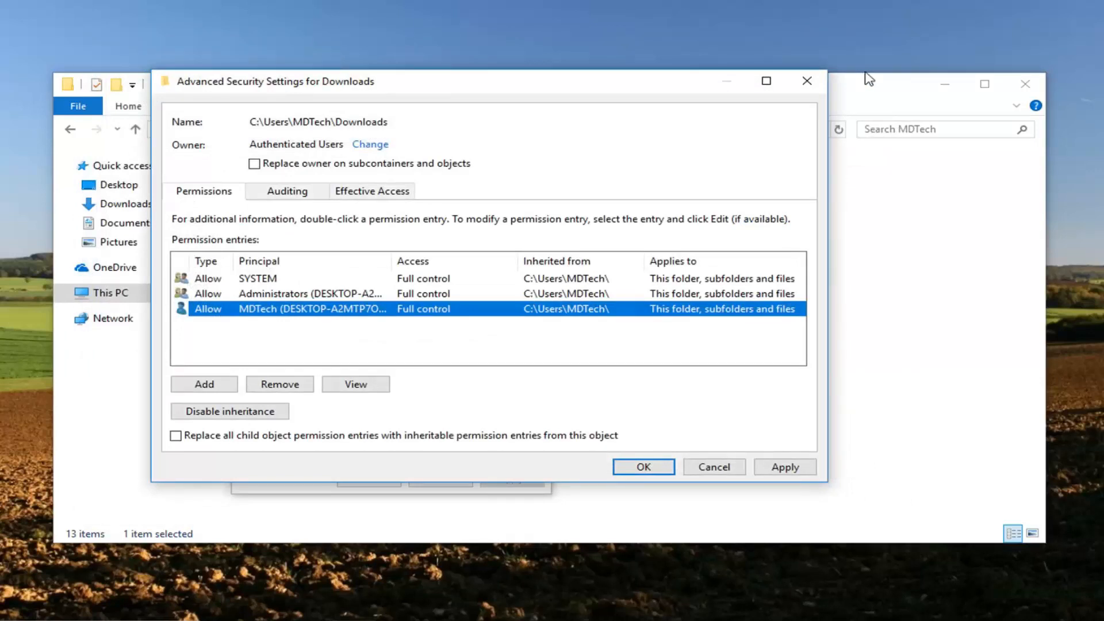
mouse_move(226, 311)
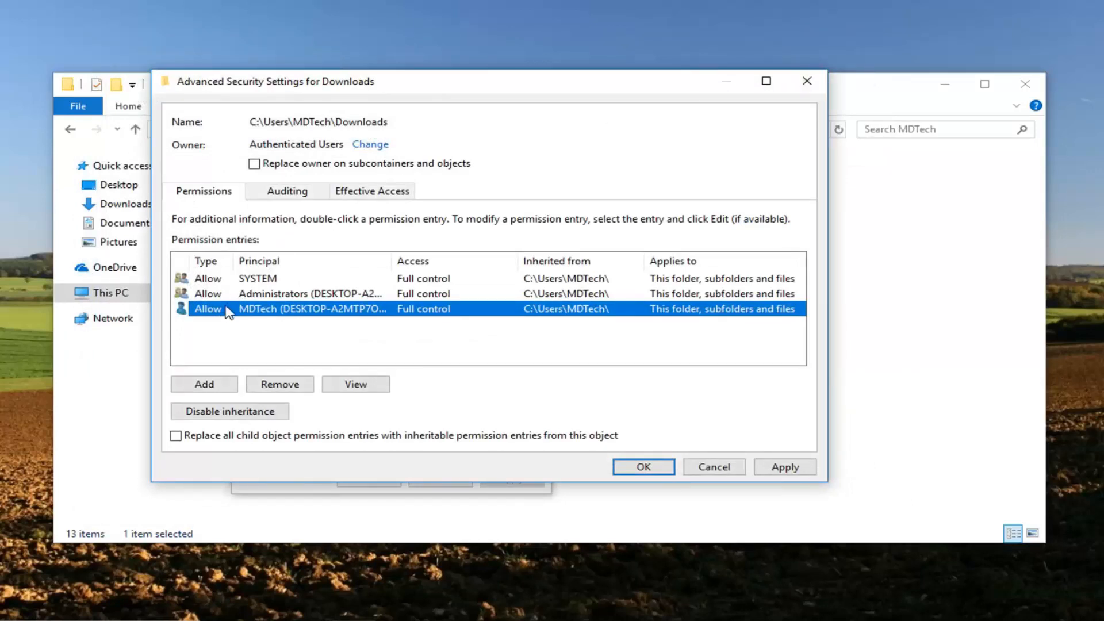
double_click(312, 308)
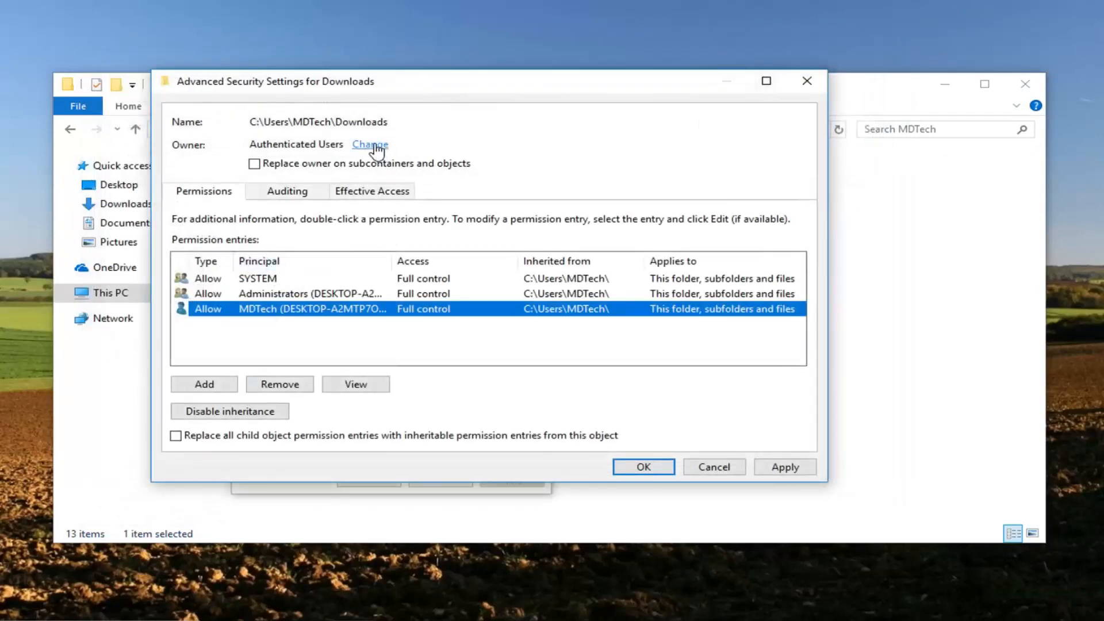
Step: Re-pick Authenticated Users as owner using the advanced search's Find Now results
click(370, 144)
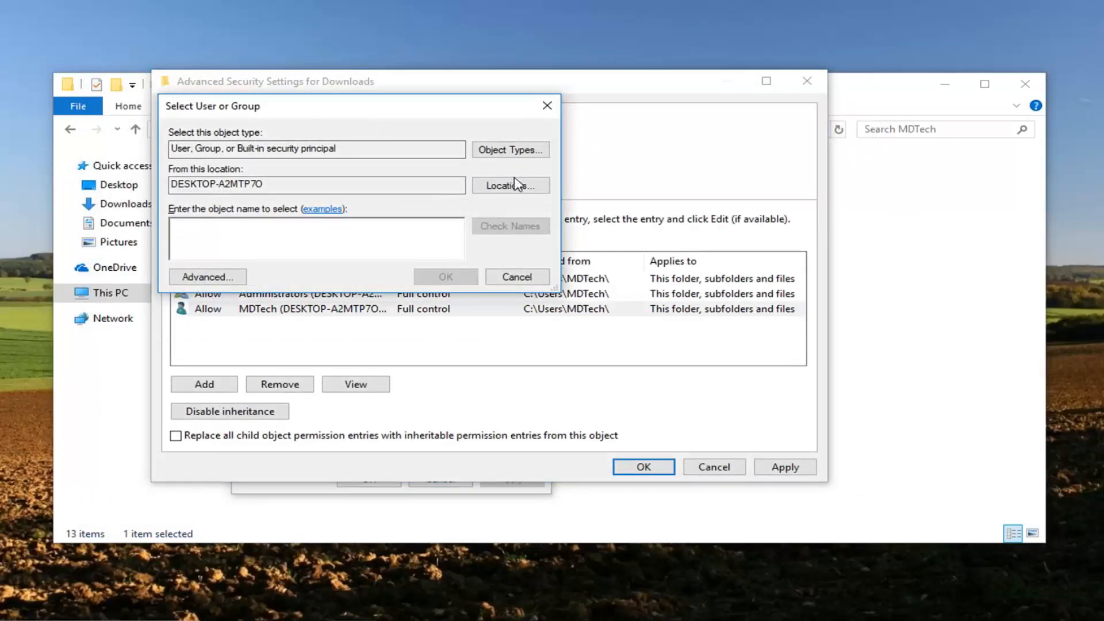
click(207, 276)
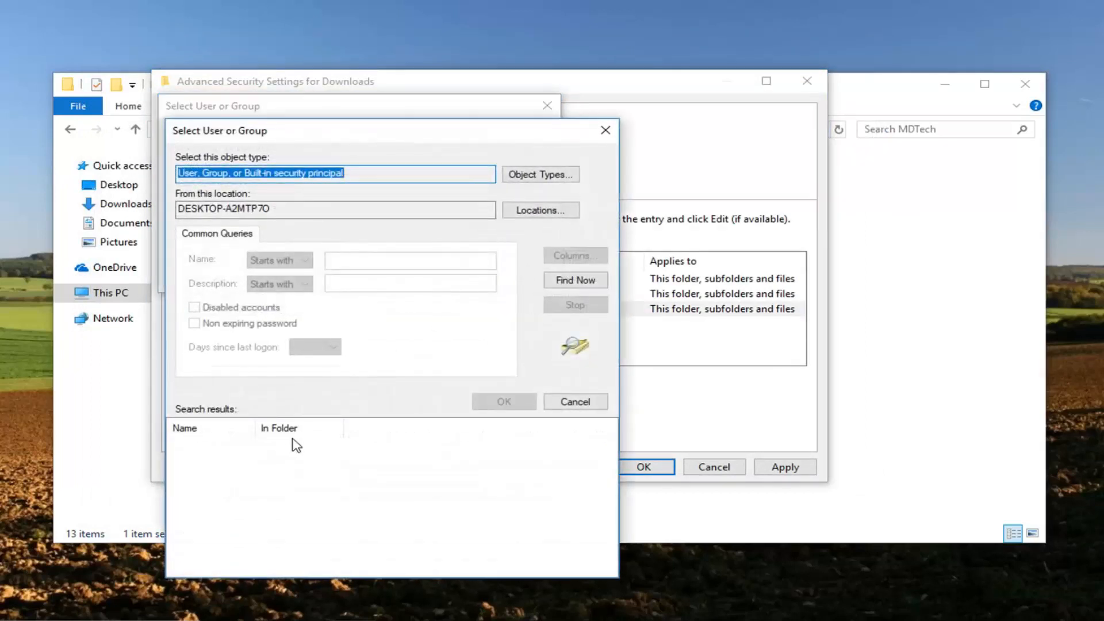
click(575, 279)
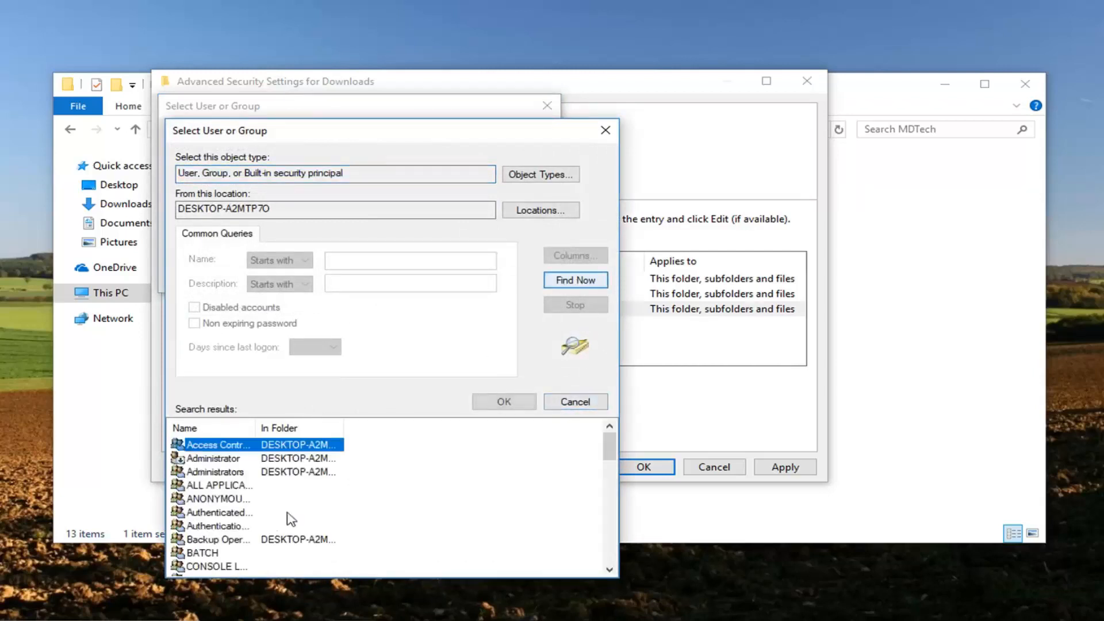
click(216, 512)
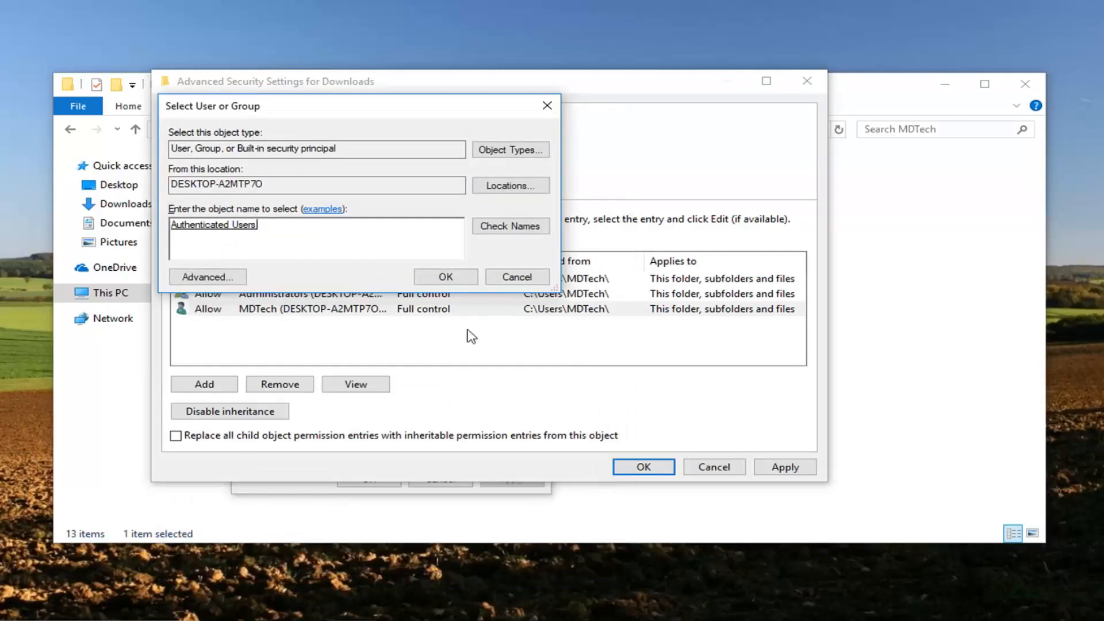
click(445, 275)
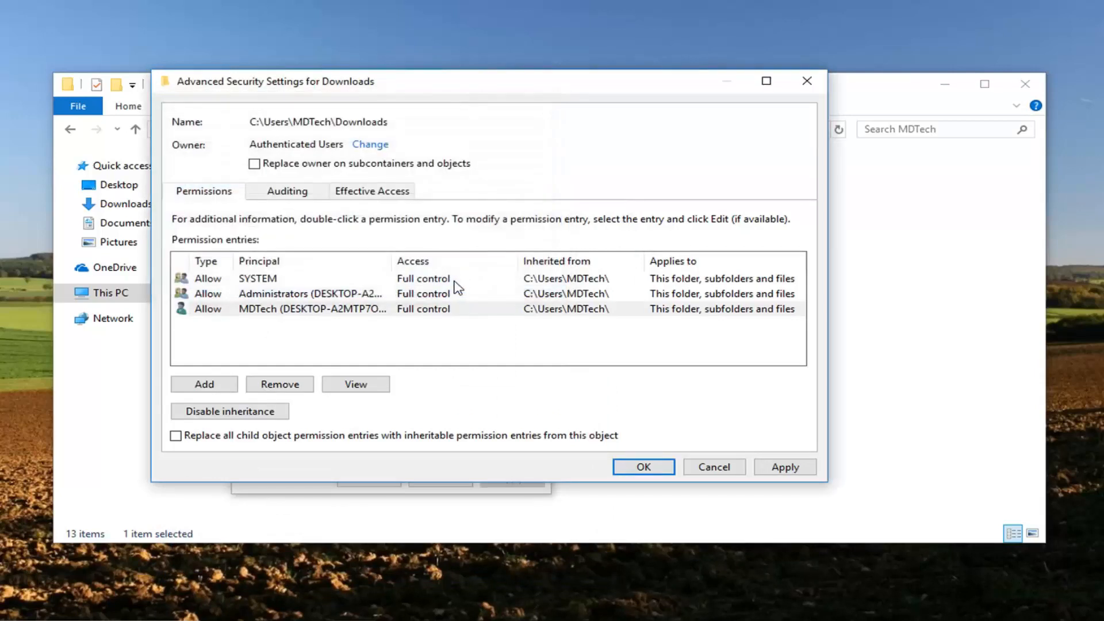
mouse_move(516, 315)
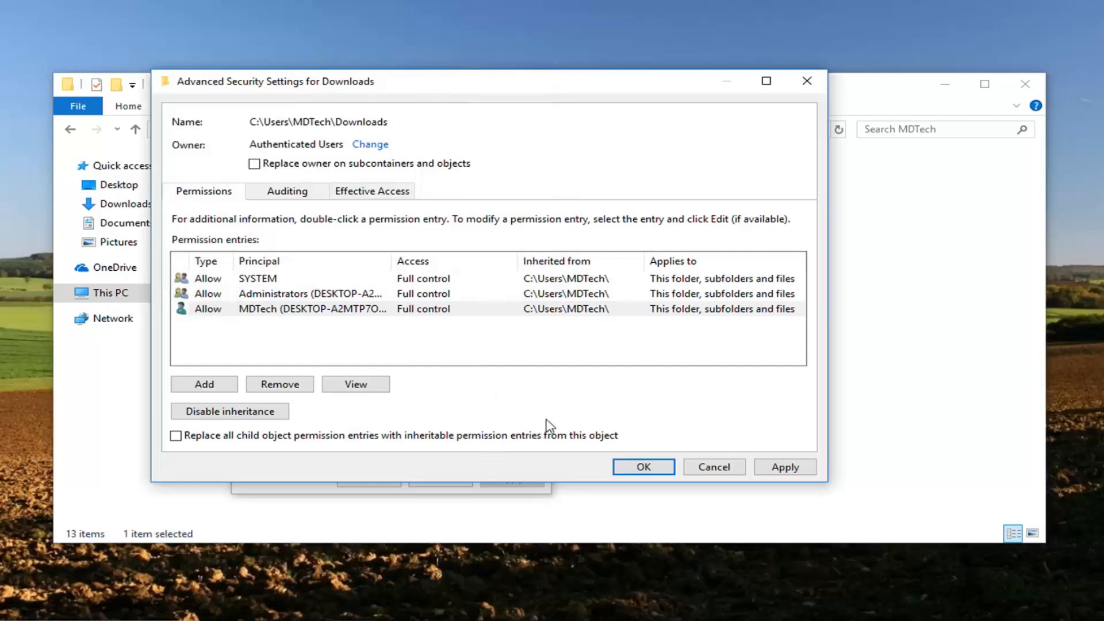
Step: Apply the Authenticated Users ownership and dismiss the Windows Security reopen notice
click(784, 467)
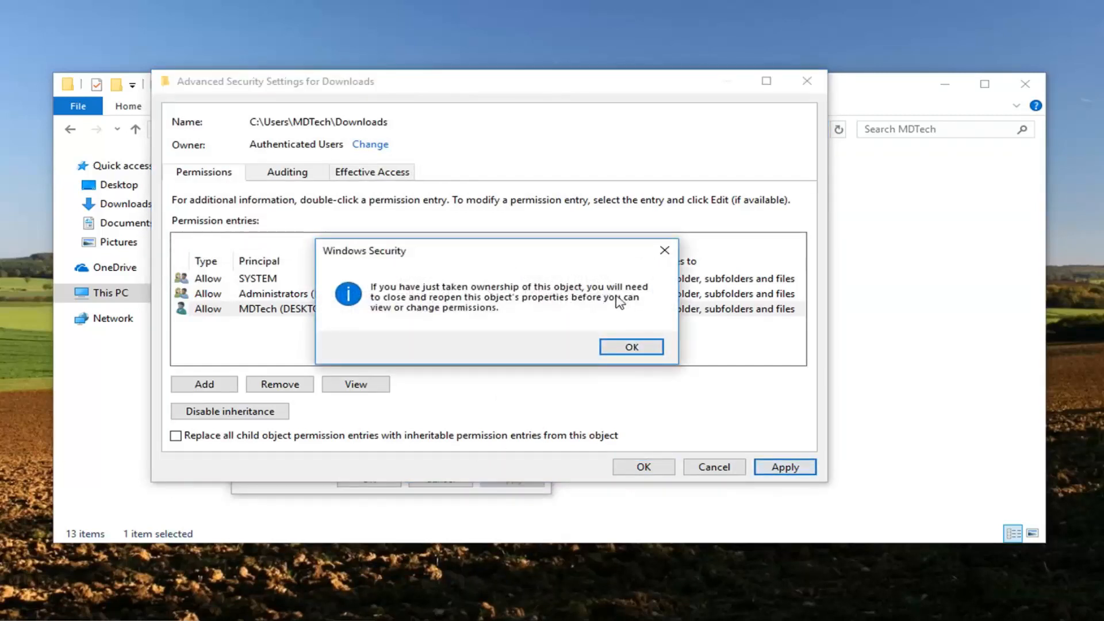
mouse_move(577, 305)
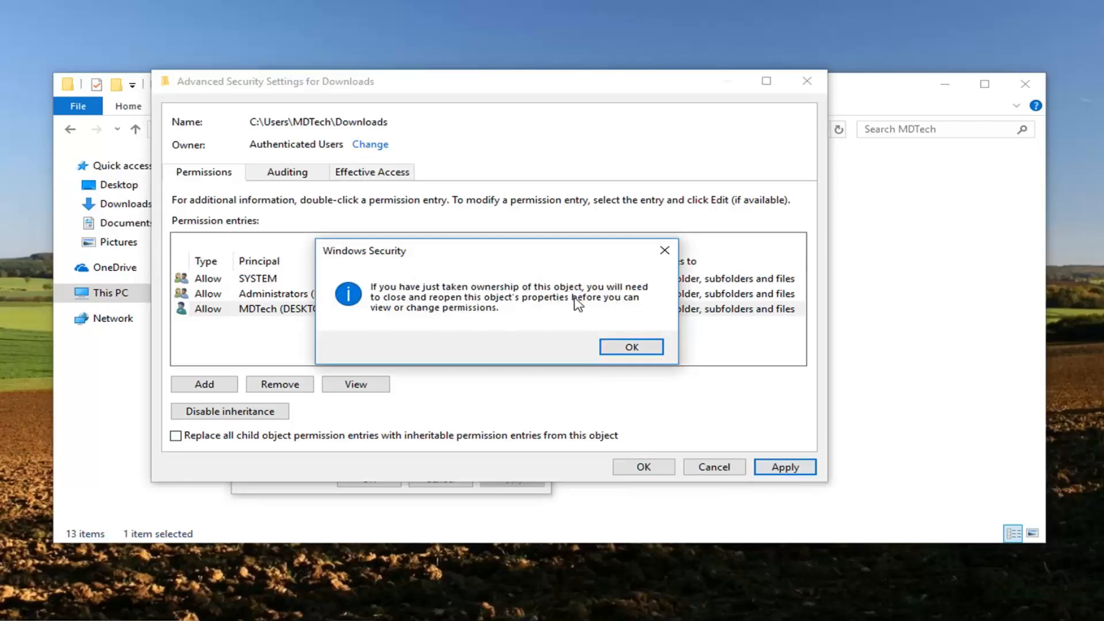
mouse_move(577, 311)
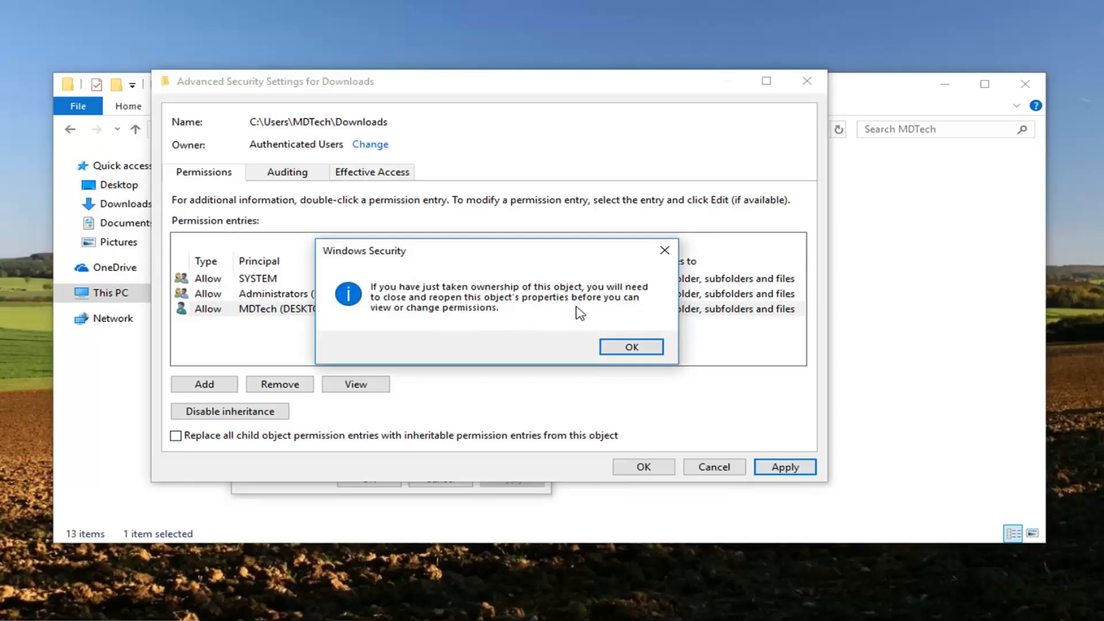
click(630, 346)
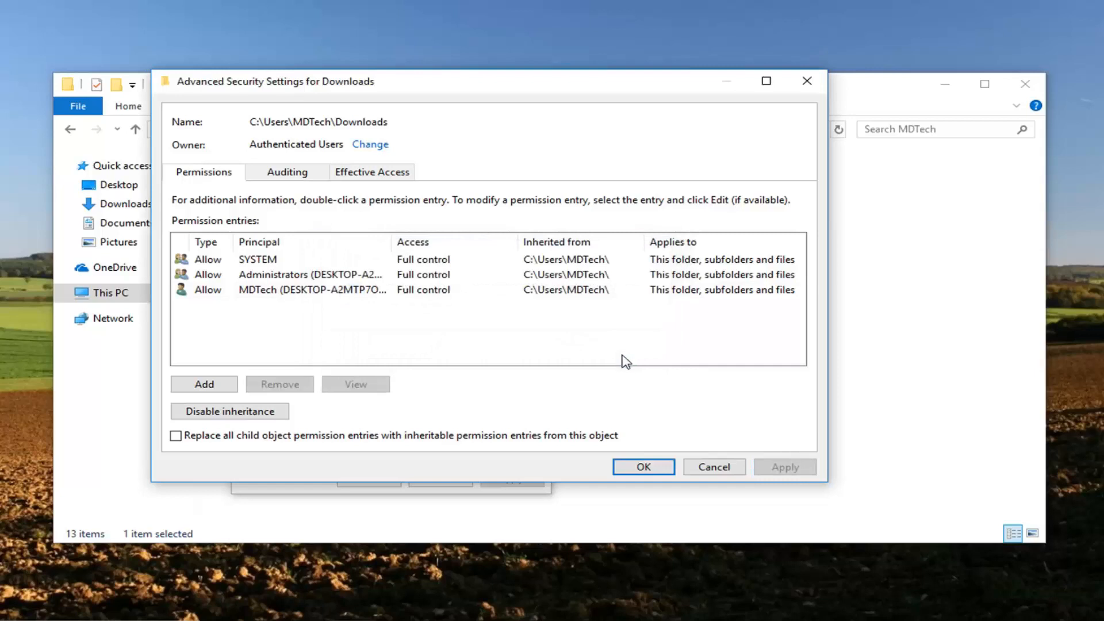
mouse_move(616, 363)
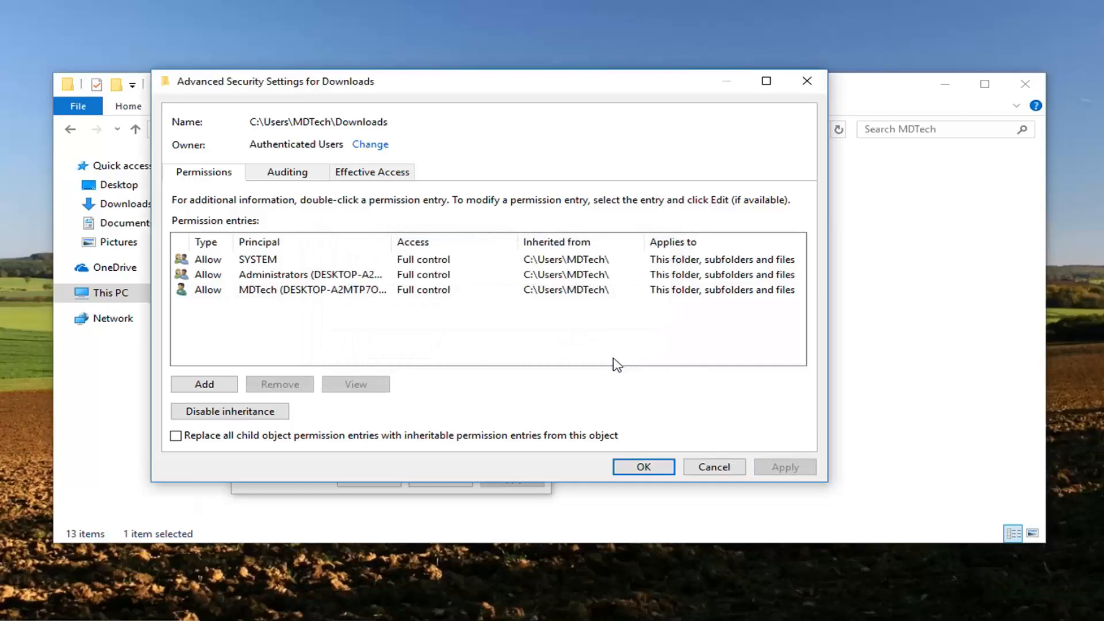